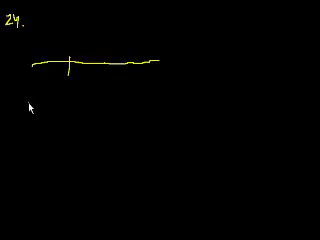
{"action": "mouse_move", "coordinate": [28, 96]}
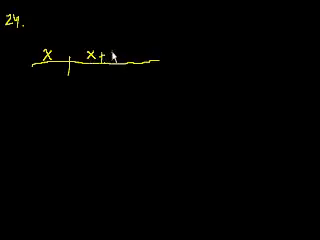
Label the parts x and x+18, then write x+x+18=40 and 2x+18=40
{"action": "type", "text": "18"}
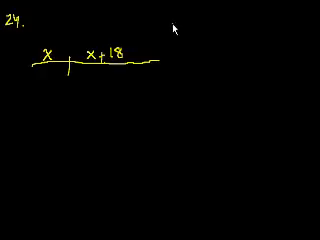
{"action": "type", "text": "x+"}
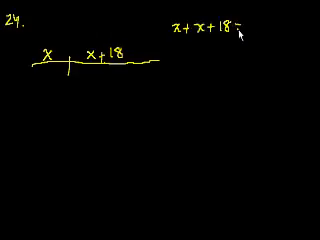
{"action": "type", "text": "=40"}
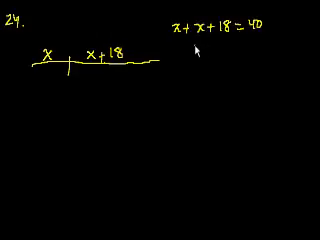
{"action": "type", "text": "2x+18=40"}
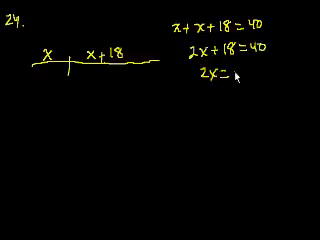
Finish problem 24 with 2x=22, x=11, and start the heading for problem 25
{"action": "type", "text": "22"}
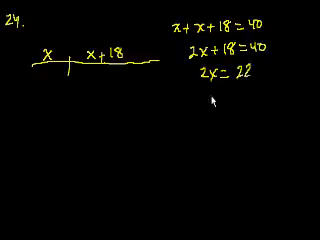
{"action": "type", "text": "x=11"}
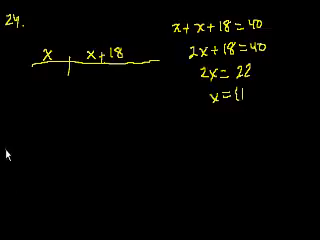
{"action": "type", "text": "25."}
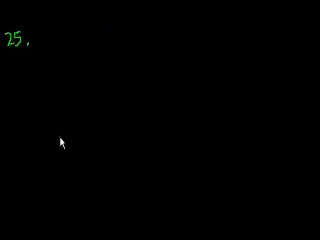
{"action": "mouse_move", "coordinate": [16, 148]}
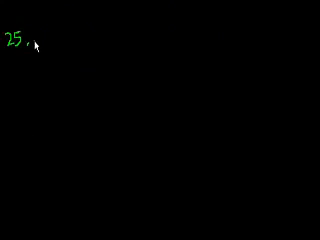
Write 18.5 miles per second as the starting rate for problem 25
{"action": "type", "text": "18"}
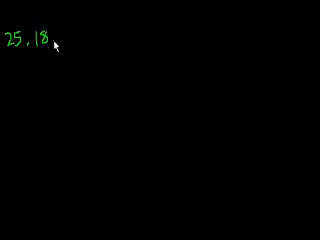
{"action": "type", "text": "5"}
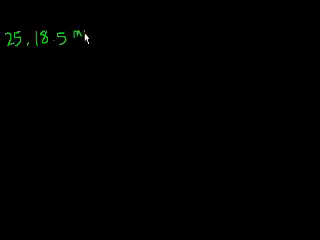
{"action": "type", "text": "miles"}
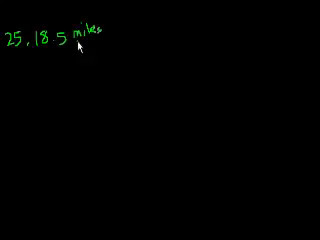
{"action": "type", "text": "sec"}
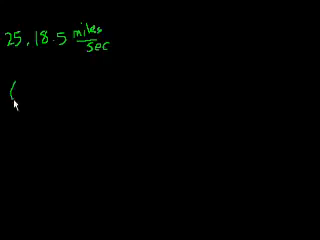
Show 60 s/min · 60 min/hour = 3600 s/hour beneath the rate
{"action": "type", "text": "60 s"}
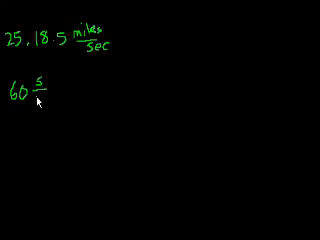
{"action": "type", "text": "min"}
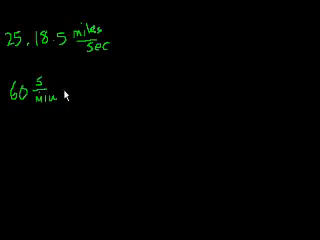
{"action": "type", "text": "· 60"}
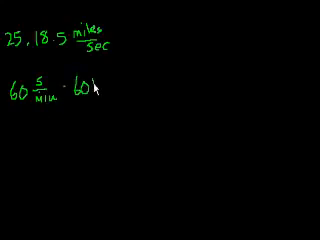
{"action": "type", "text": "min/h"}
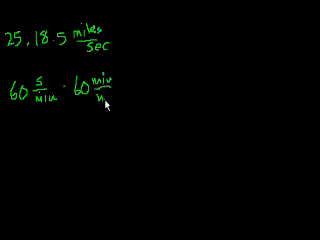
{"action": "type", "text": "hour ="}
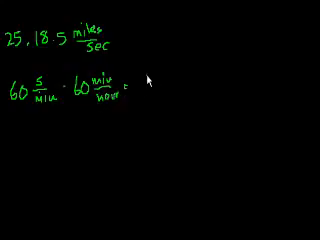
{"action": "type", "text": "3600"}
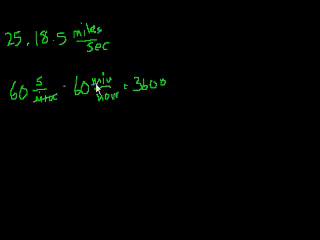
{"action": "type", "text": "s"}
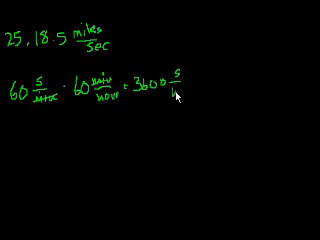
{"action": "type", "text": "hour"}
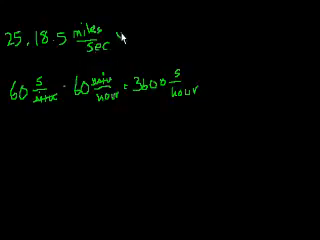
Multiply the rate by the conversion factor × 3600 sec/hour
{"action": "type", "text": "x 3600"}
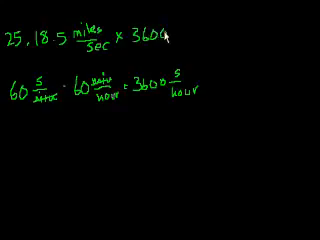
{"action": "type", "text": "sec"}
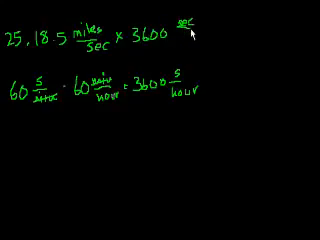
{"action": "type", "text": "hour ="}
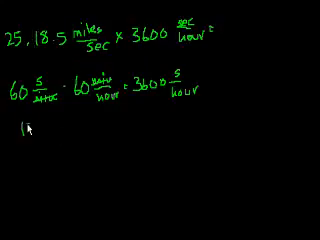
Work the long multiplication 18.5 × 36 with partial products to get 666.0
{"action": "type", "text": "18.5"}
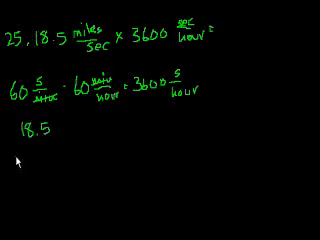
{"action": "type", "text": "x 36"}
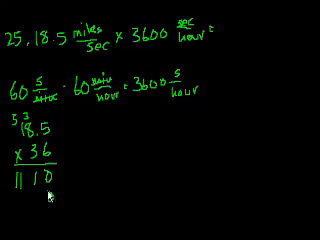
{"action": "type", "text": "0"}
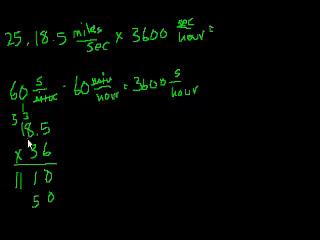
{"action": "type", "text": "55"}
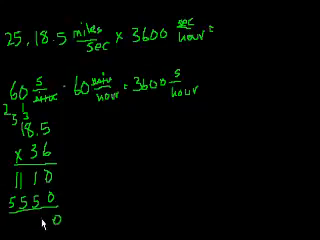
{"action": "type", "text": "666."}
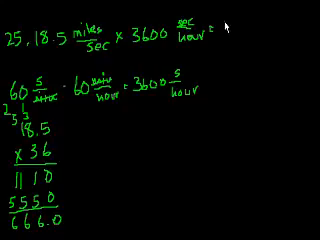
Write the final answer 66,600 miles per hour after the conversion
{"action": "type", "text": "66,600"}
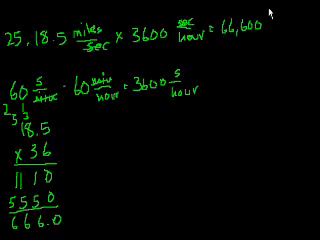
{"action": "type", "text": "miles"}
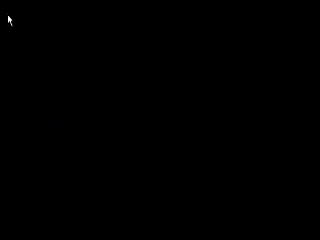
Write problem 26 a/b > 0, note both pos / both neg, list choices and box C) ab>0
{"action": "type", "text": "2"}
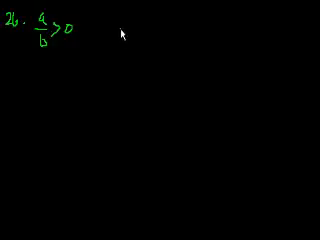
{"action": "type", "text": "both ("}
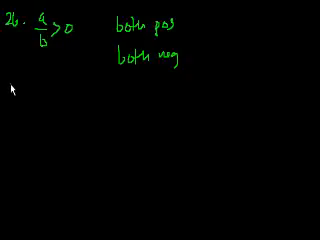
{"action": "type", "text": "A) a>0"}
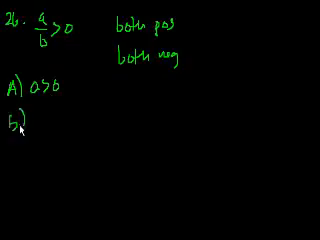
{"action": "type", "text": "b>0"}
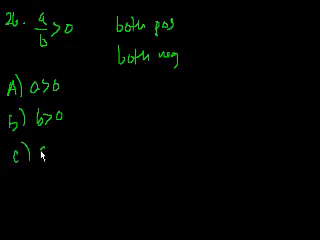
{"action": "type", "text": "ab>0"}
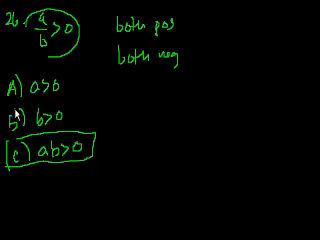
{"action": "mouse_move", "coordinate": [204, 36]}
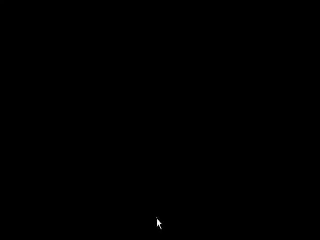
{"action": "mouse_move", "coordinate": [64, 104]}
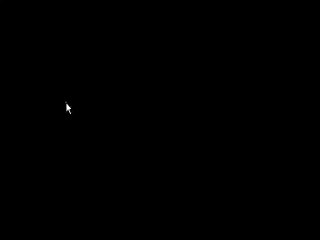
{"action": "mouse_move", "coordinate": [88, 92]}
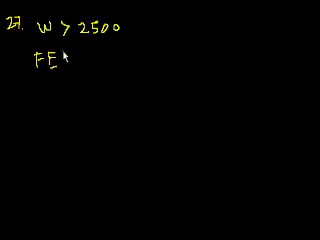
Complete the second condition as FE > 22 for problem 27
{"action": "type", "text": ">2?"}
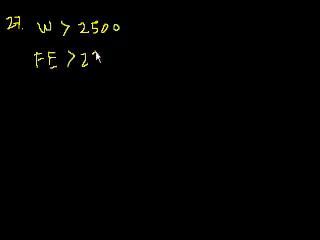
{"action": "type", "text": "22"}
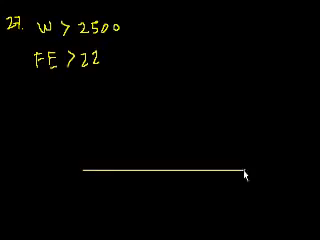
{"action": "mouse_move", "coordinate": [132, 116]}
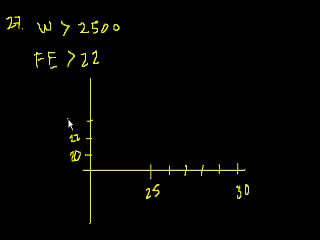
Label the graph axes with tick values such as 24 along the scale
{"action": "type", "text": "24"}
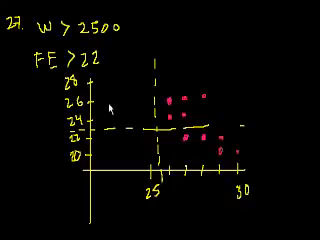
{"action": "mouse_move", "coordinate": [150, 128]}
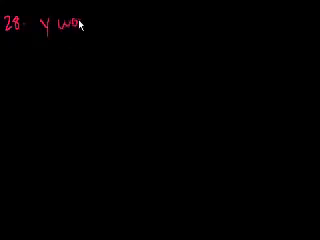
Write "100 words" beside "Y words" in problem 28
{"action": "type", "text": "ords"}
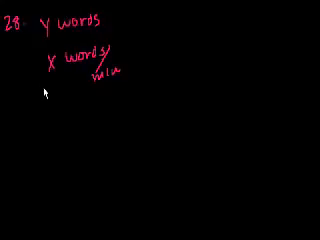
{"action": "mouse_move", "coordinate": [40, 96]}
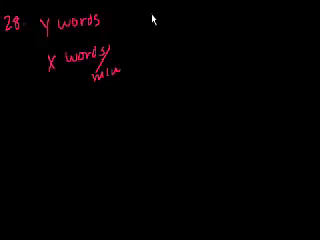
{"action": "mouse_move", "coordinate": [150, 22]}
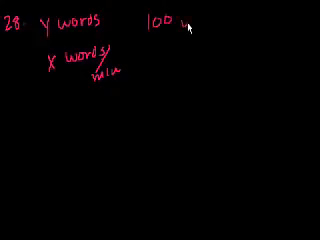
{"action": "type", "text": "words"}
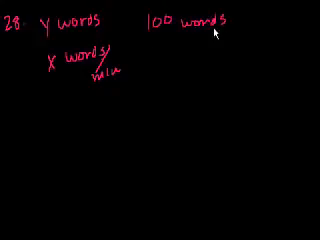
{"action": "mouse_move", "coordinate": [162, 52]}
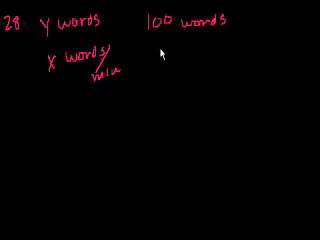
Add "50 words/min" beside X words/min and the ratio 100/50
{"action": "type", "text": "50 words/min"}
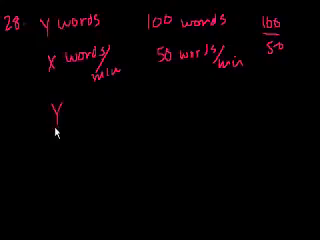
{"action": "type", "text": "/x"}
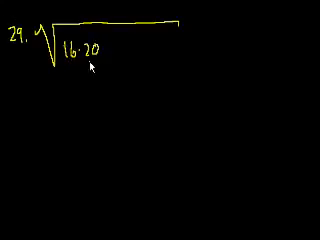
Write problem 29's radical √(16·20 + 8·32) and begin factoring 16(20 + ...)
{"action": "type", "text": "+ 8"}
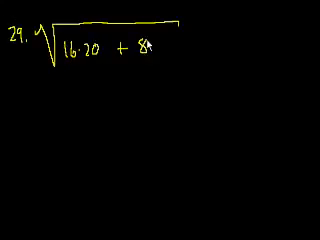
{"action": "type", "text": "·32"}
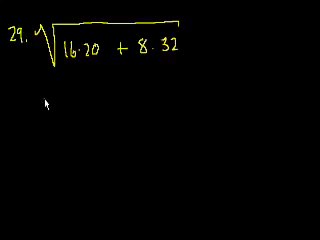
{"action": "mouse_move", "coordinate": [92, 86]}
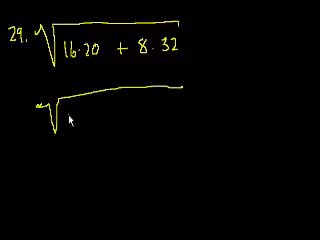
{"action": "type", "text": "16·"}
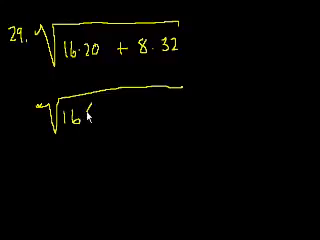
{"action": "type", "text": "(20"}
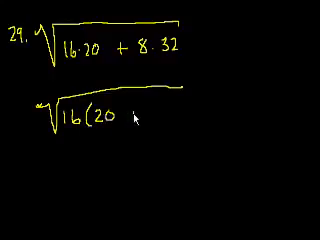
{"action": "type", "text": "+"}
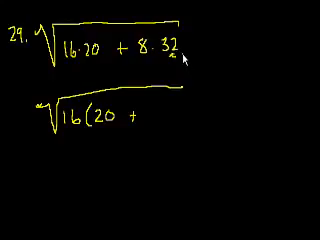
Factor 8·32 as 16·16 beside it and complete √16(20+16)
{"action": "type", "text": "16·2"}
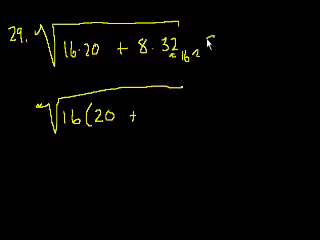
{"action": "type", "text": "8·16²"}
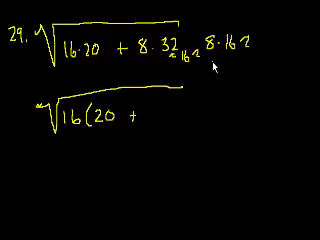
{"action": "type", "text": "16·16"}
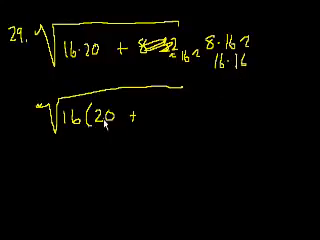
{"action": "type", "text": "16"}
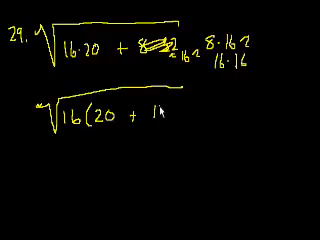
{"action": "type", "text": "6)"}
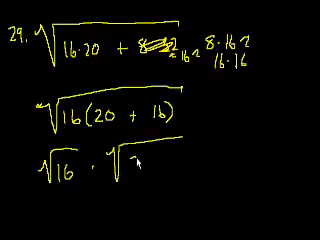
Write √16·√(20+16) = 4·√36 = 4·6 = 24 and mark choice B
{"action": "type", "text": "20+16"}
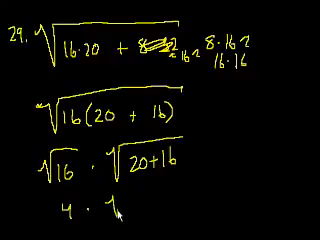
{"action": "type", "text": "√36 = 4·6 = ?"}
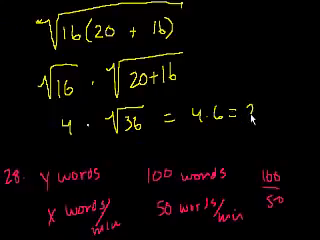
{"action": "type", "text": "24"}
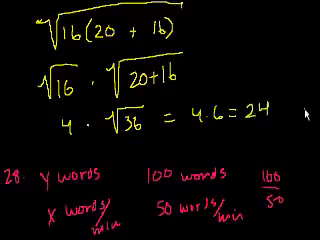
{"action": "left_click", "coordinate": [290, 110]}
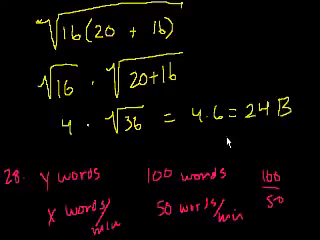